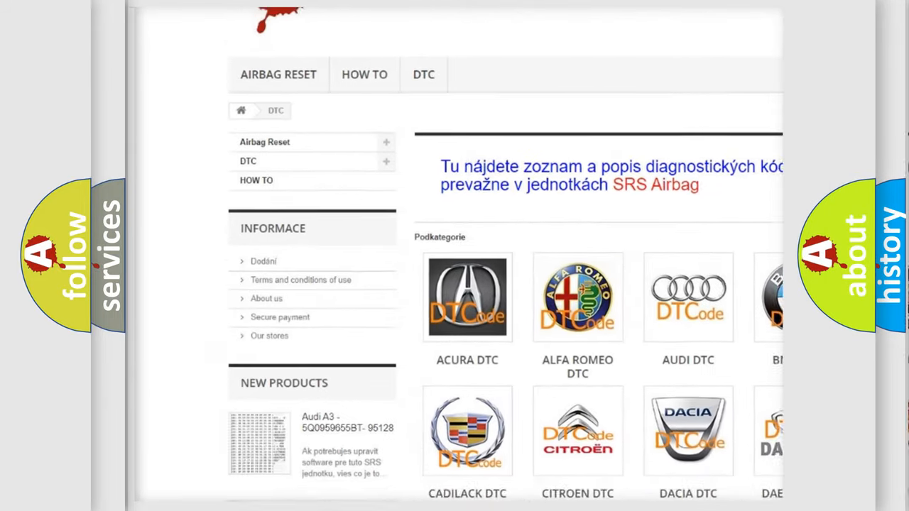
scroll(down, 3)
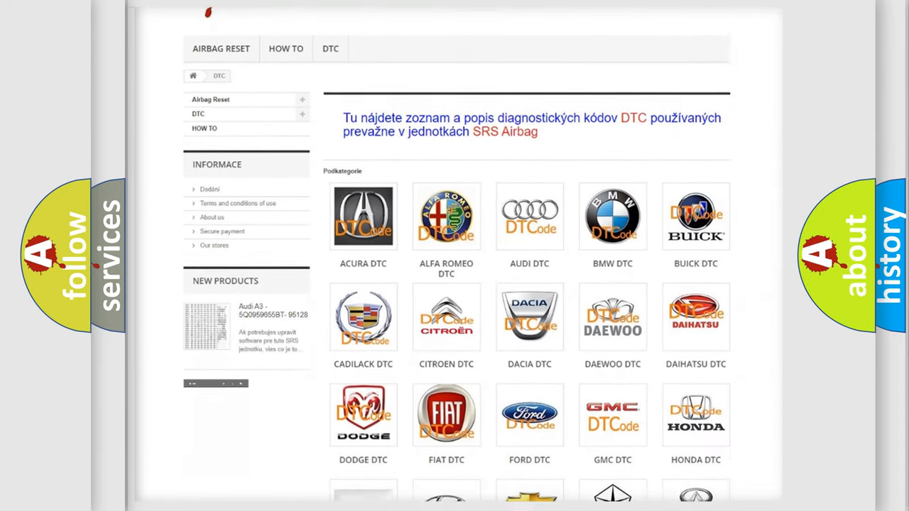
scroll(down, 3)
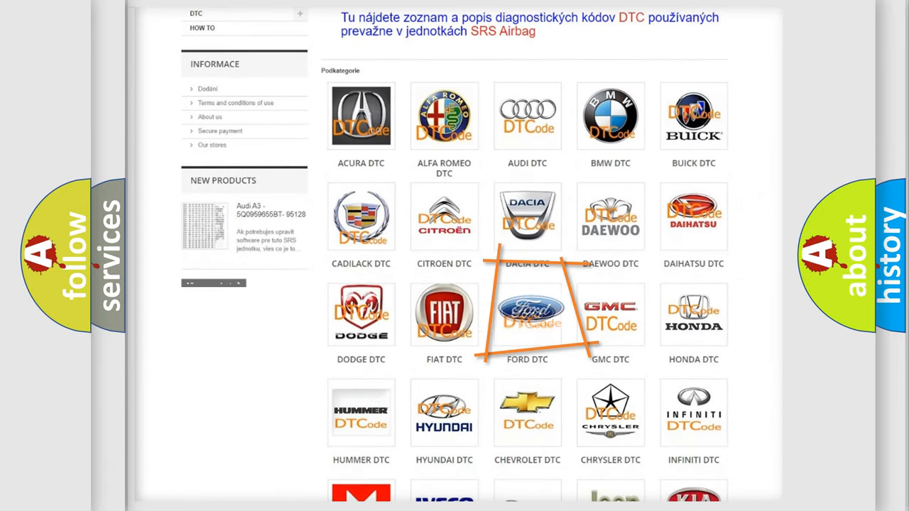